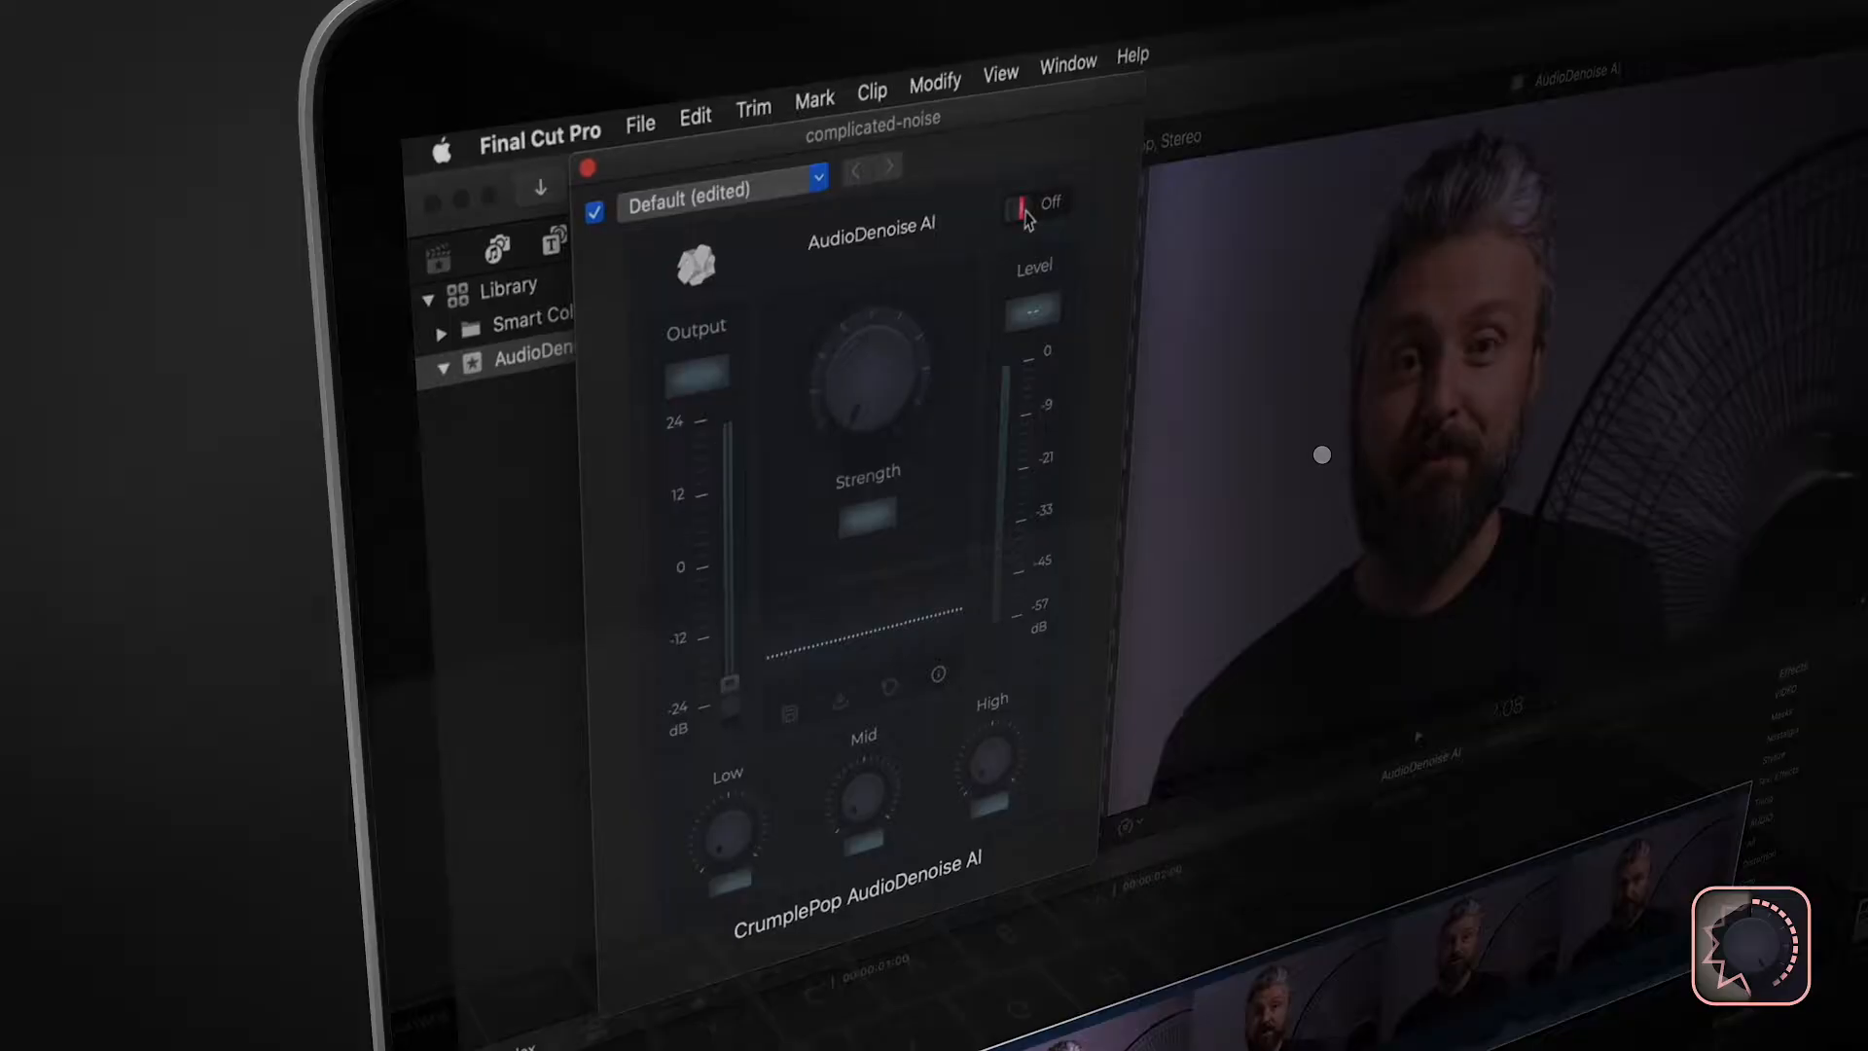
Switch the CrumplePop AudioDenoise AI effect on to remove fan noise and hum from the clip
click(1031, 200)
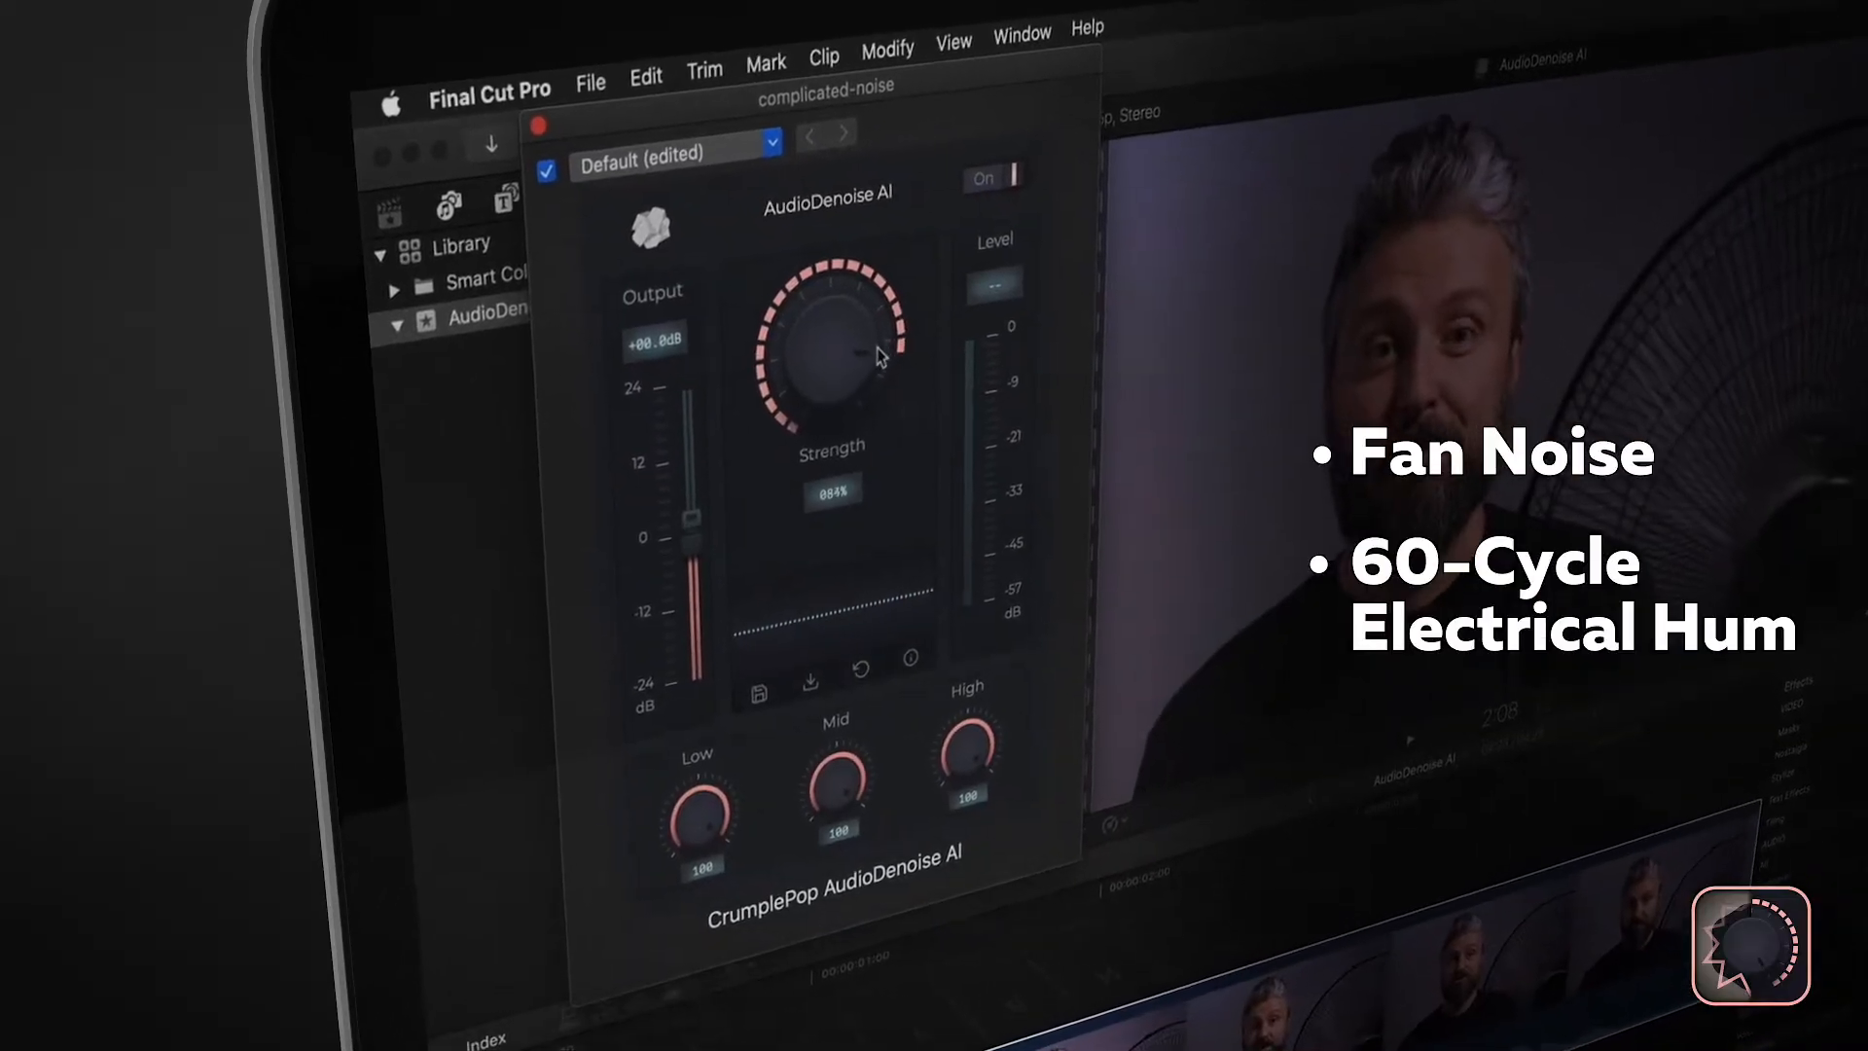